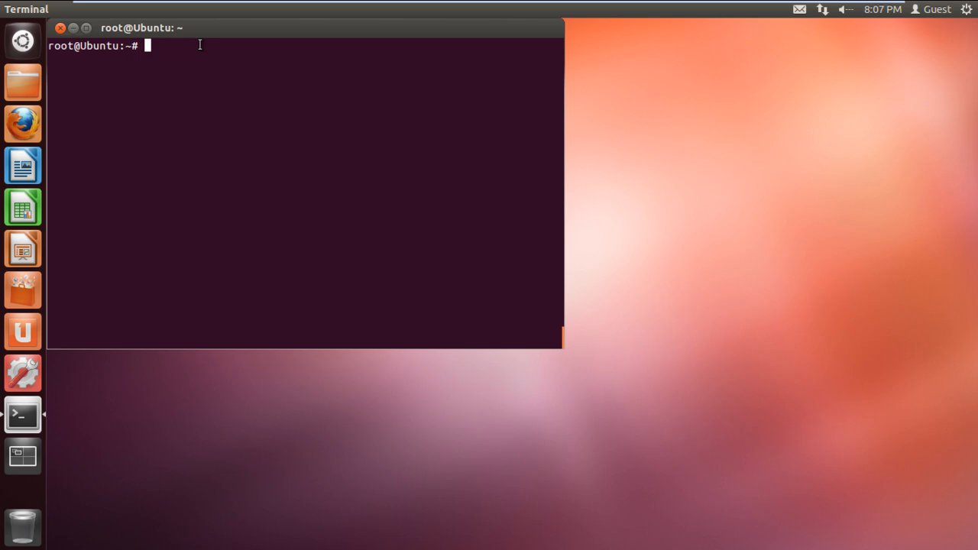
pyautogui.write('mail')
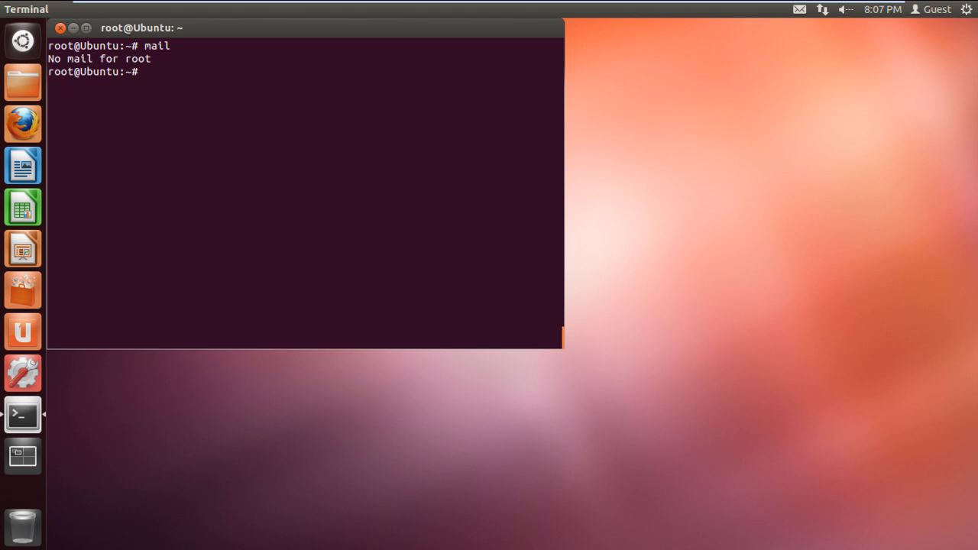
pyautogui.write('mail -f')
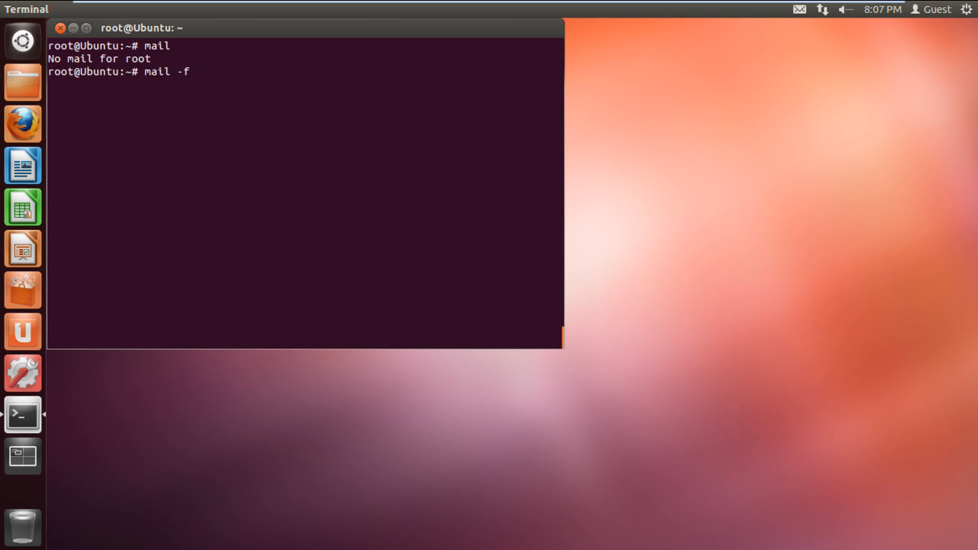
pyautogui.write('user')
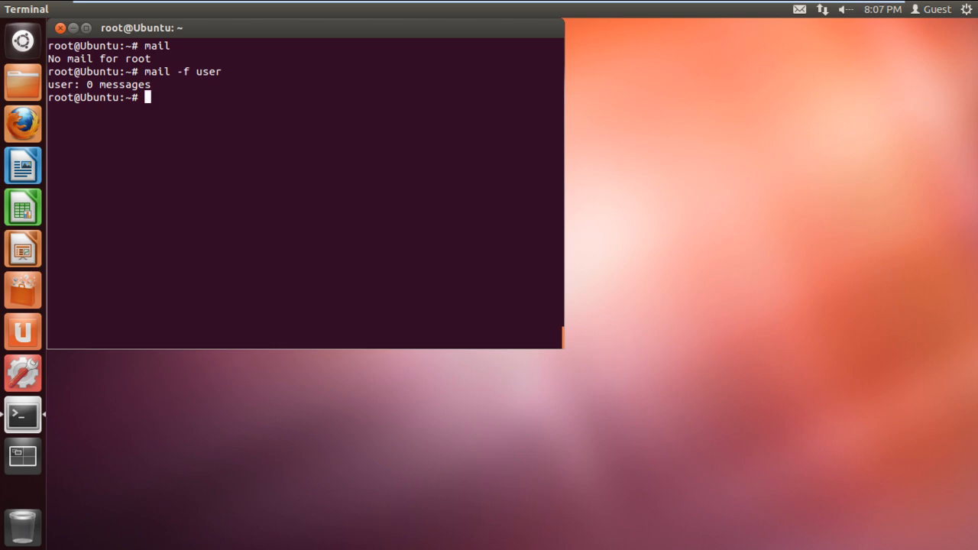
pyautogui.write('mail -f guest')
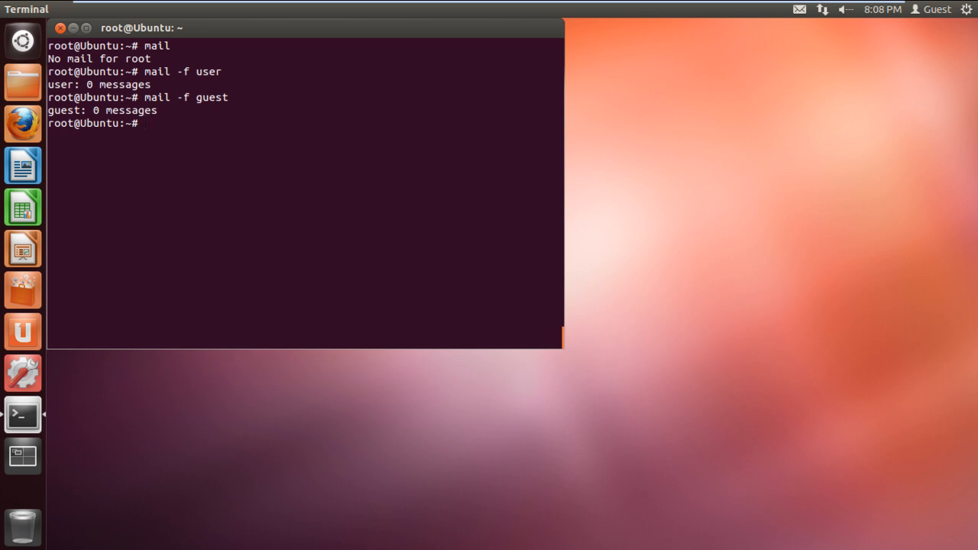
pyautogui.write('mail user')
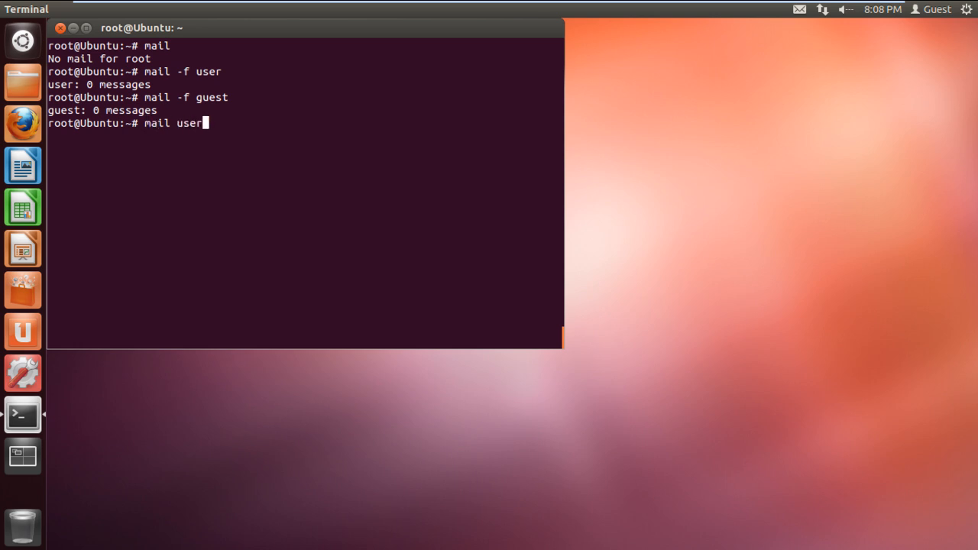
pyautogui.write('@Ubuntu')
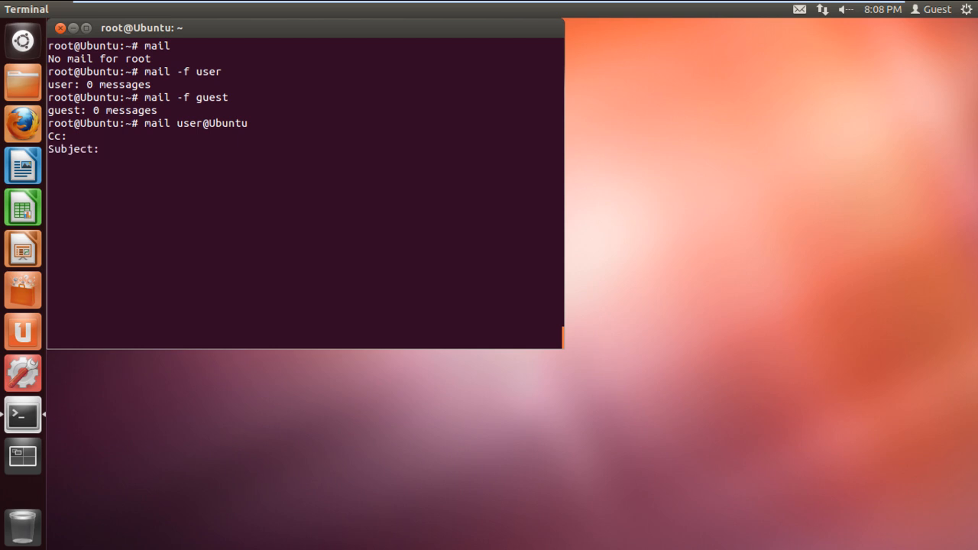
pyautogui.write('test mail')
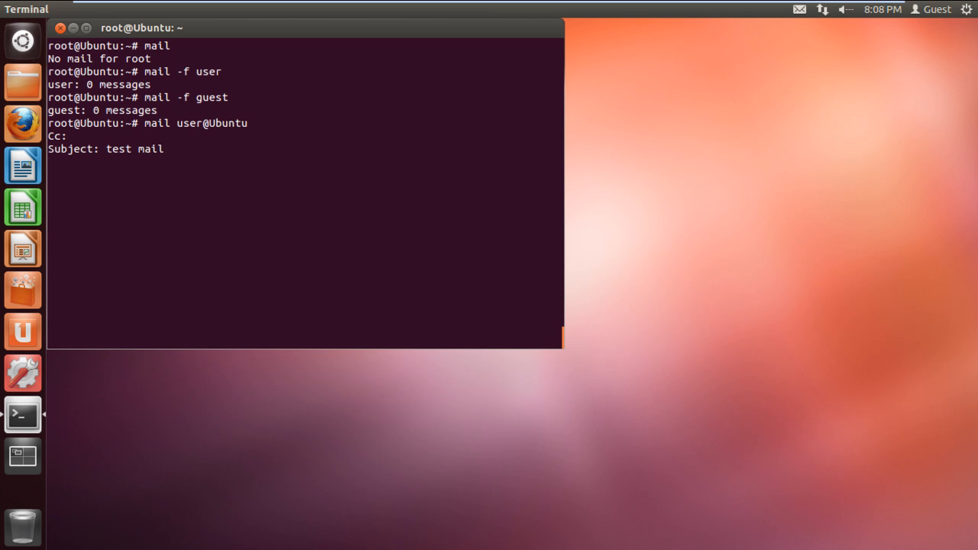
pyautogui.write('Hi user this is a')
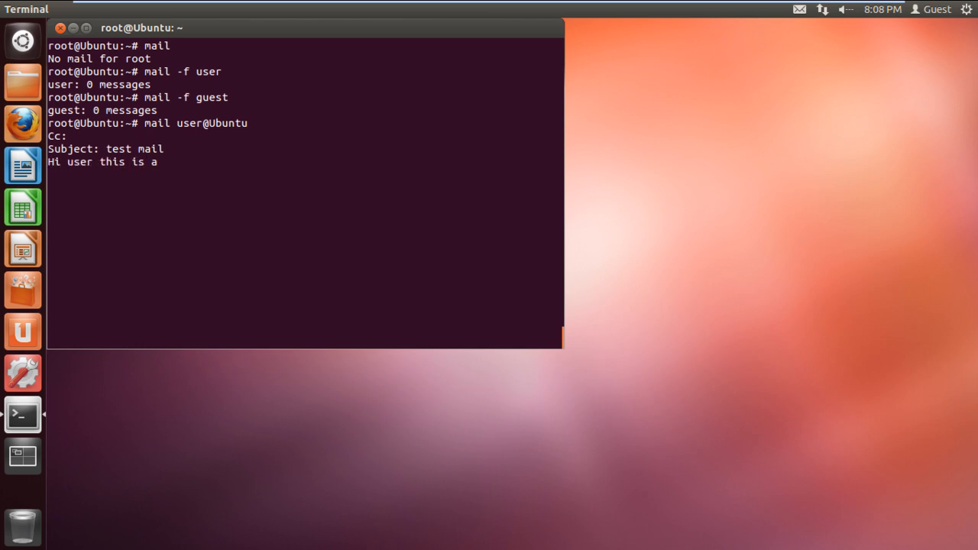
pyautogui.write('test mail from root')
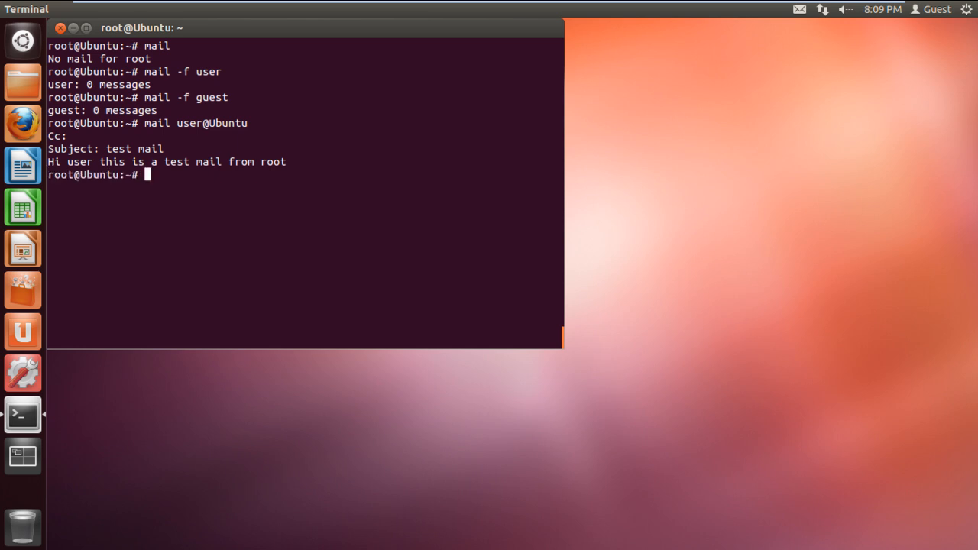
pyautogui.write('mail')
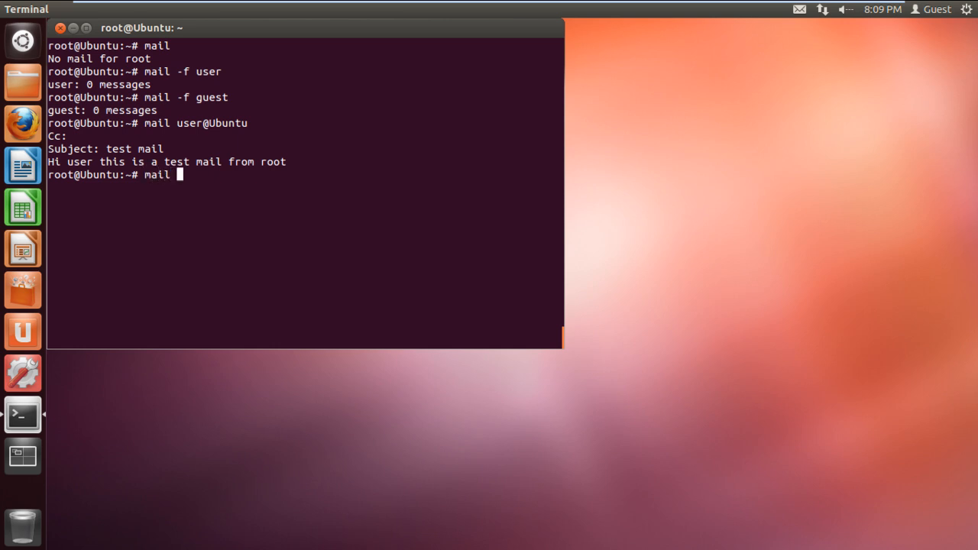